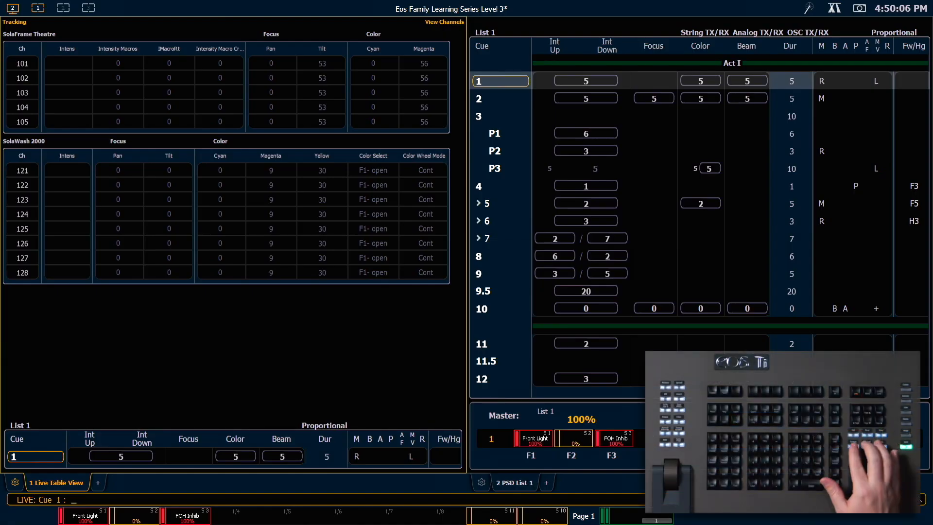
Preview cue 10's levels on the live summary, leaving cue 2 live
{"action": "left_click", "coordinate": [55, 483]}
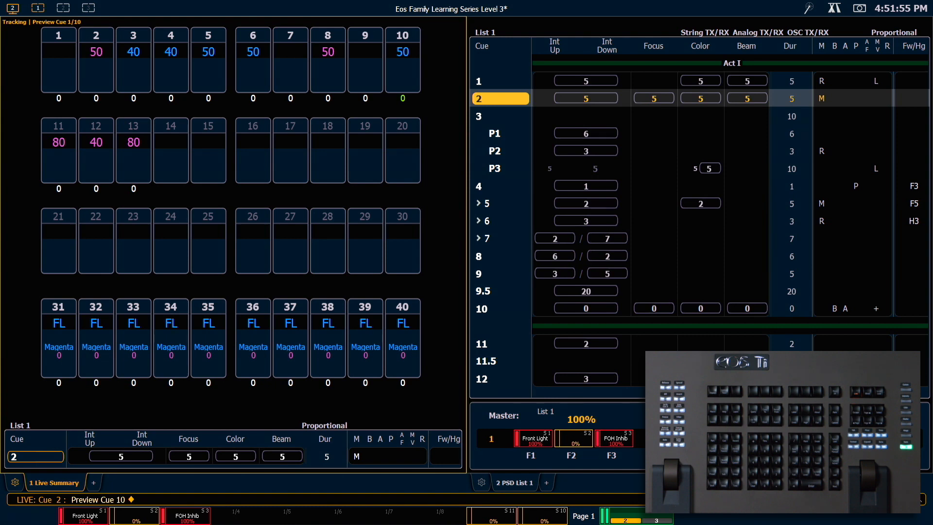
{"action": "left_click", "coordinate": [57, 22]}
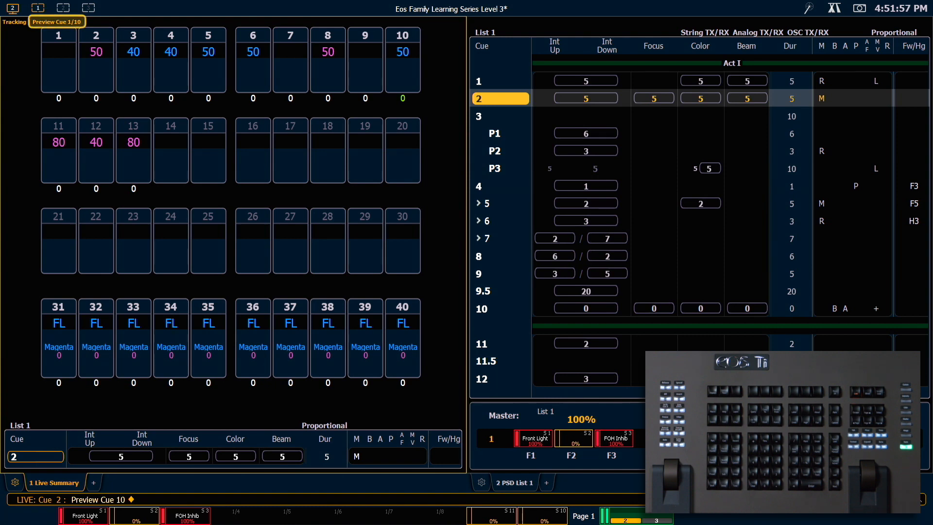